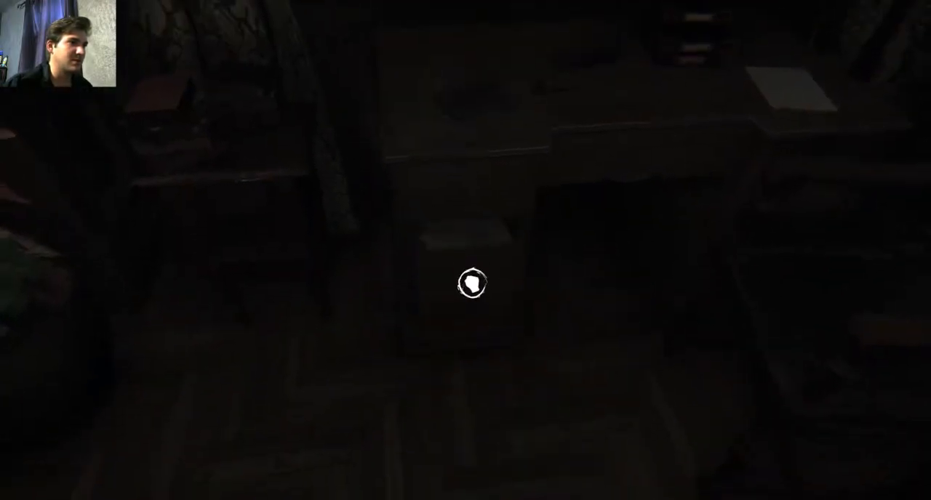
Finish at the padlock, examine the nearby item, and move through the door ahead.
left_click(468, 285)
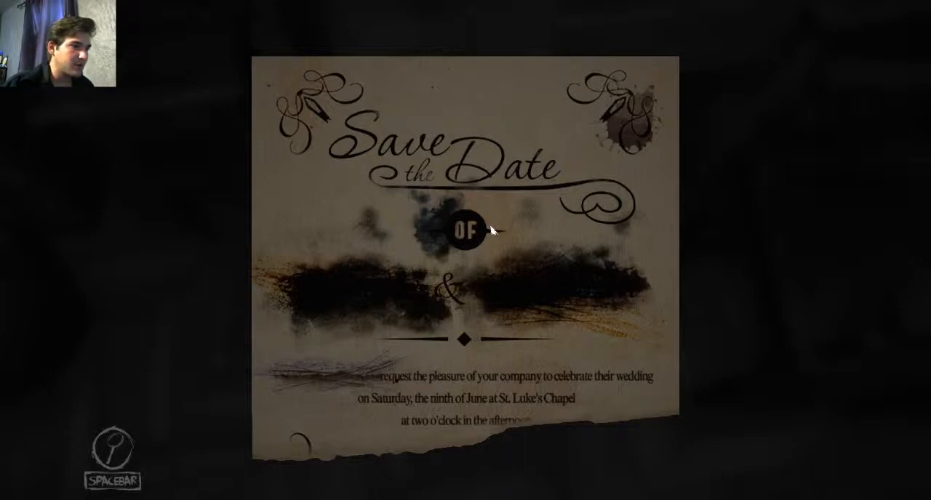
key("space")
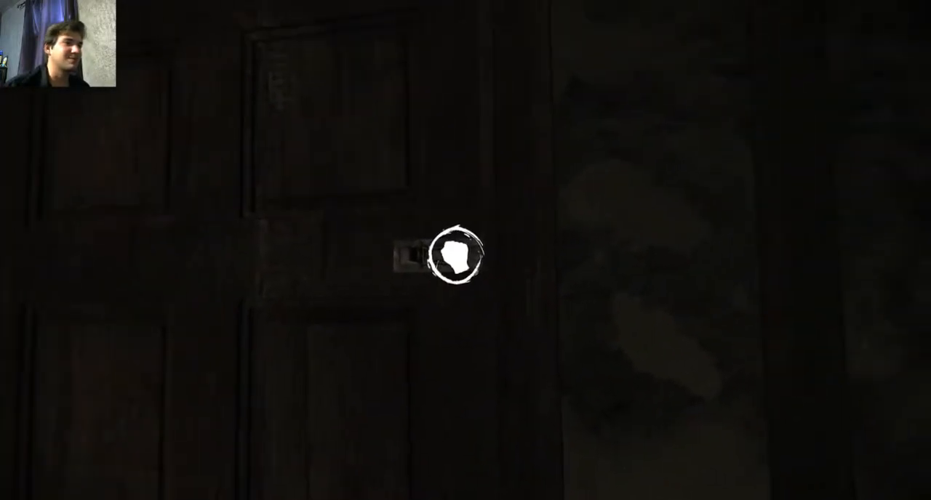
left_click(456, 254)
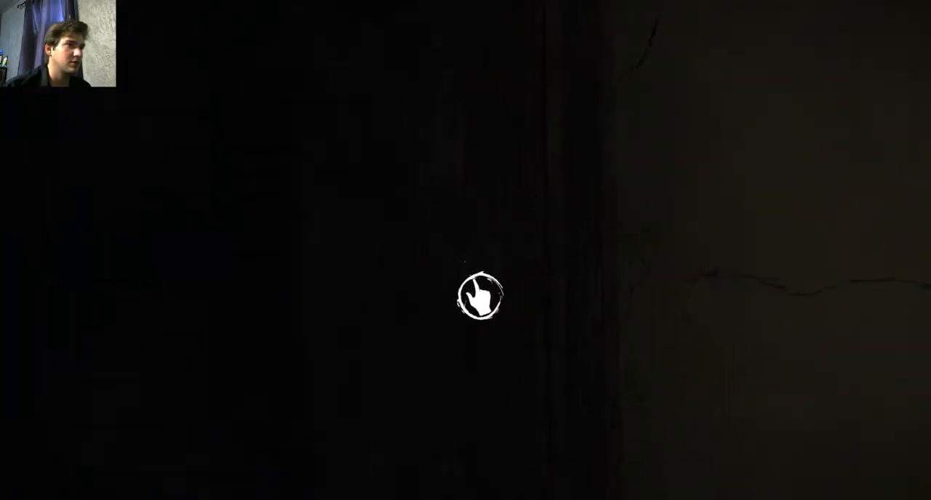
Explore the dark workshop rooms, read the handwritten note, and pick up the agent's typed letter.
left_click(479, 295)
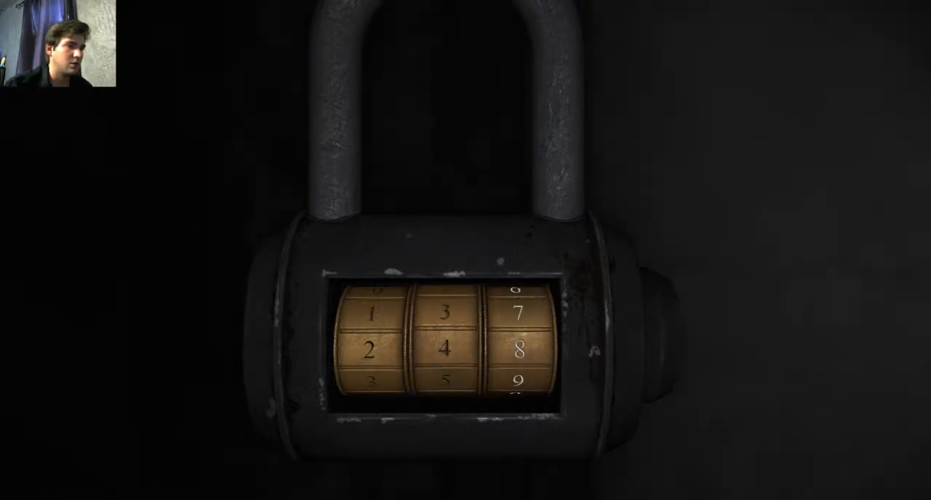
left_click(521, 346)
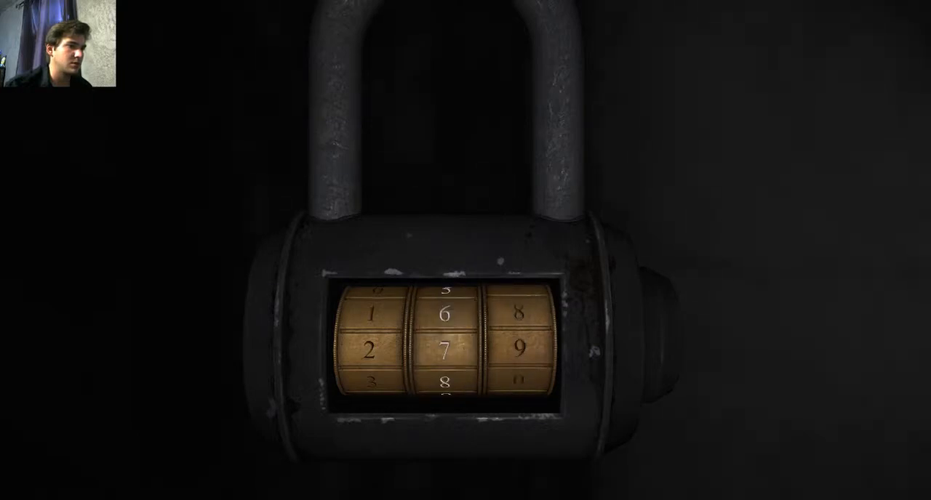
mouse_move(387, 433)
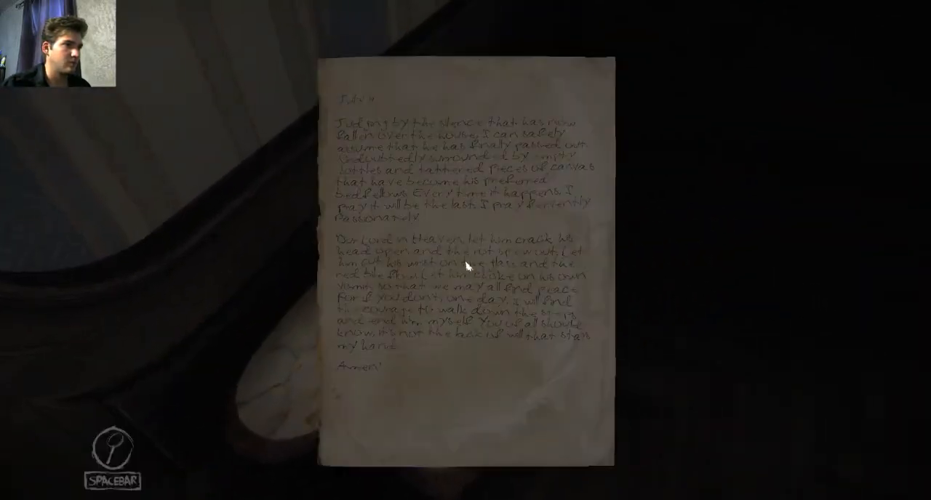
key("space")
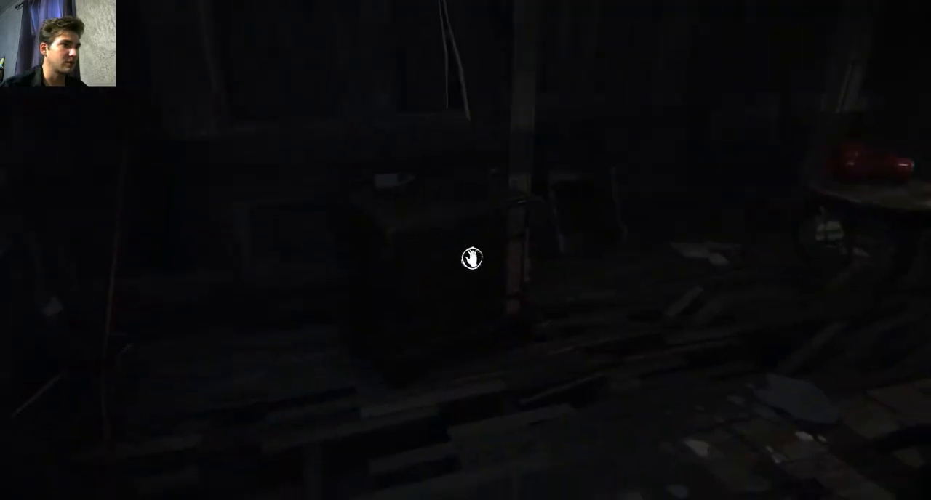
left_click(471, 259)
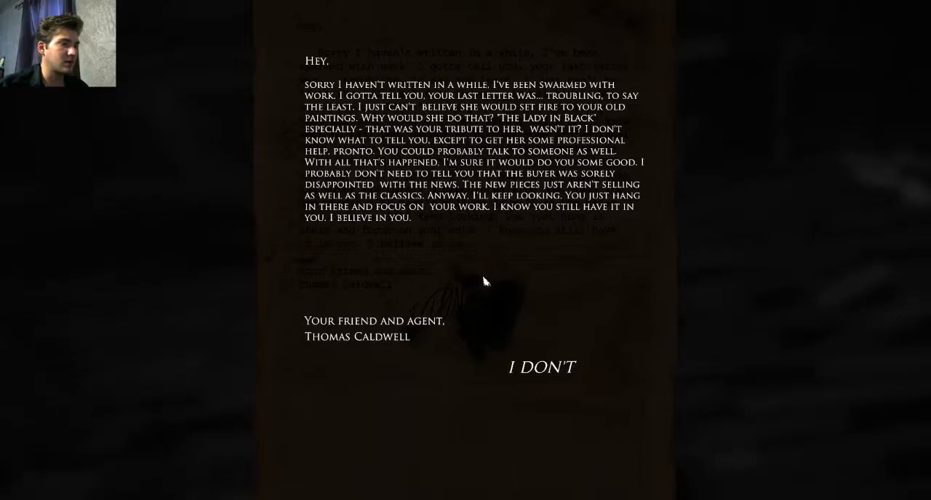
mouse_move(575, 393)
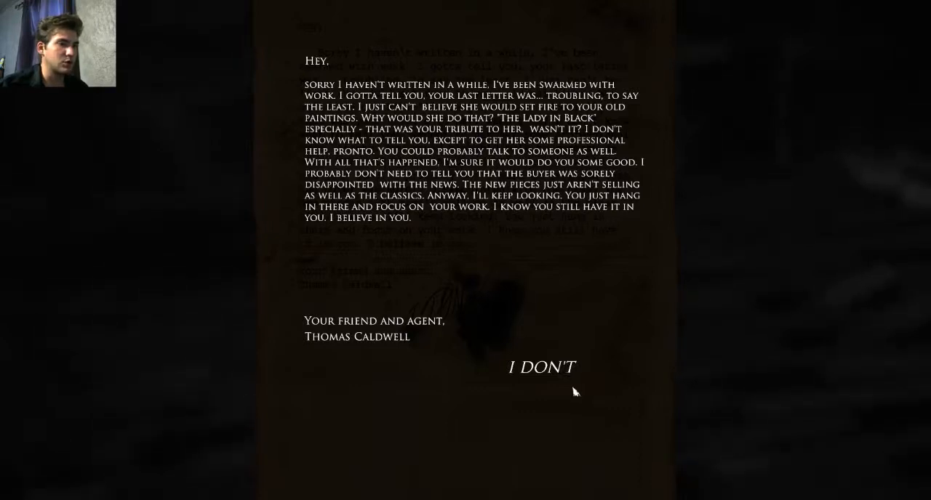